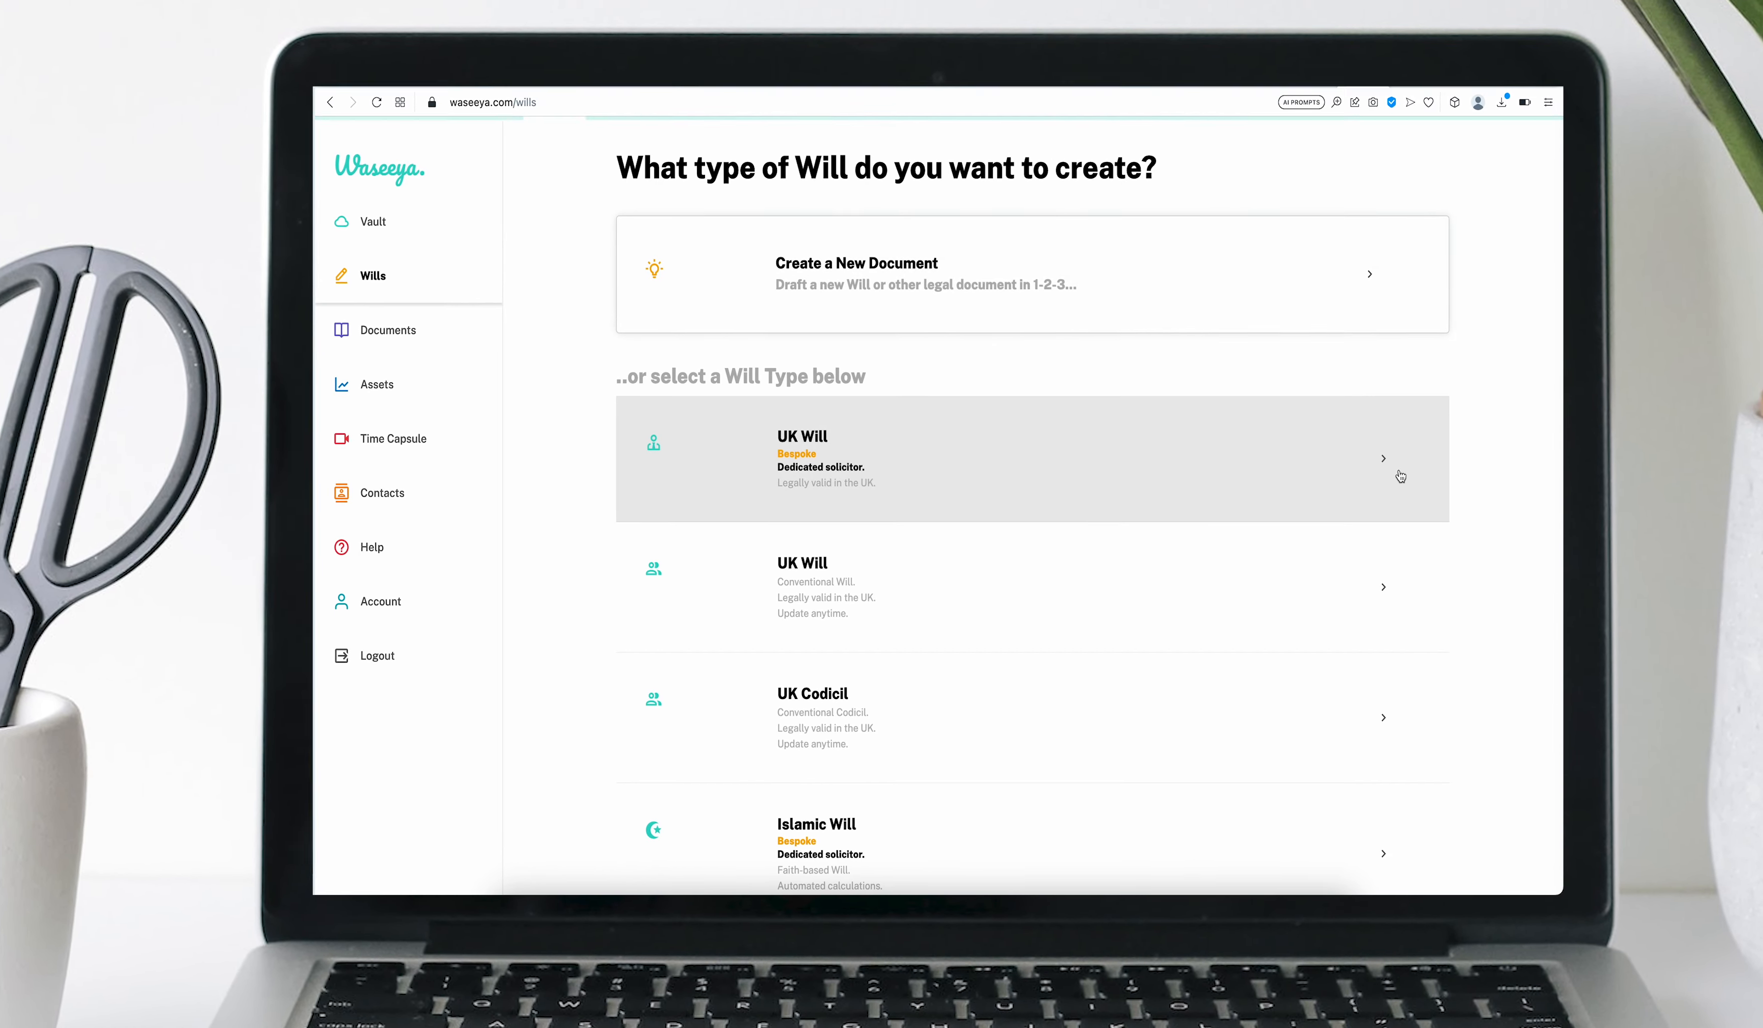
Reach the homepage footer and launch the Free Inheritance Calculator at its madhab-selection step
scroll("down", 3)
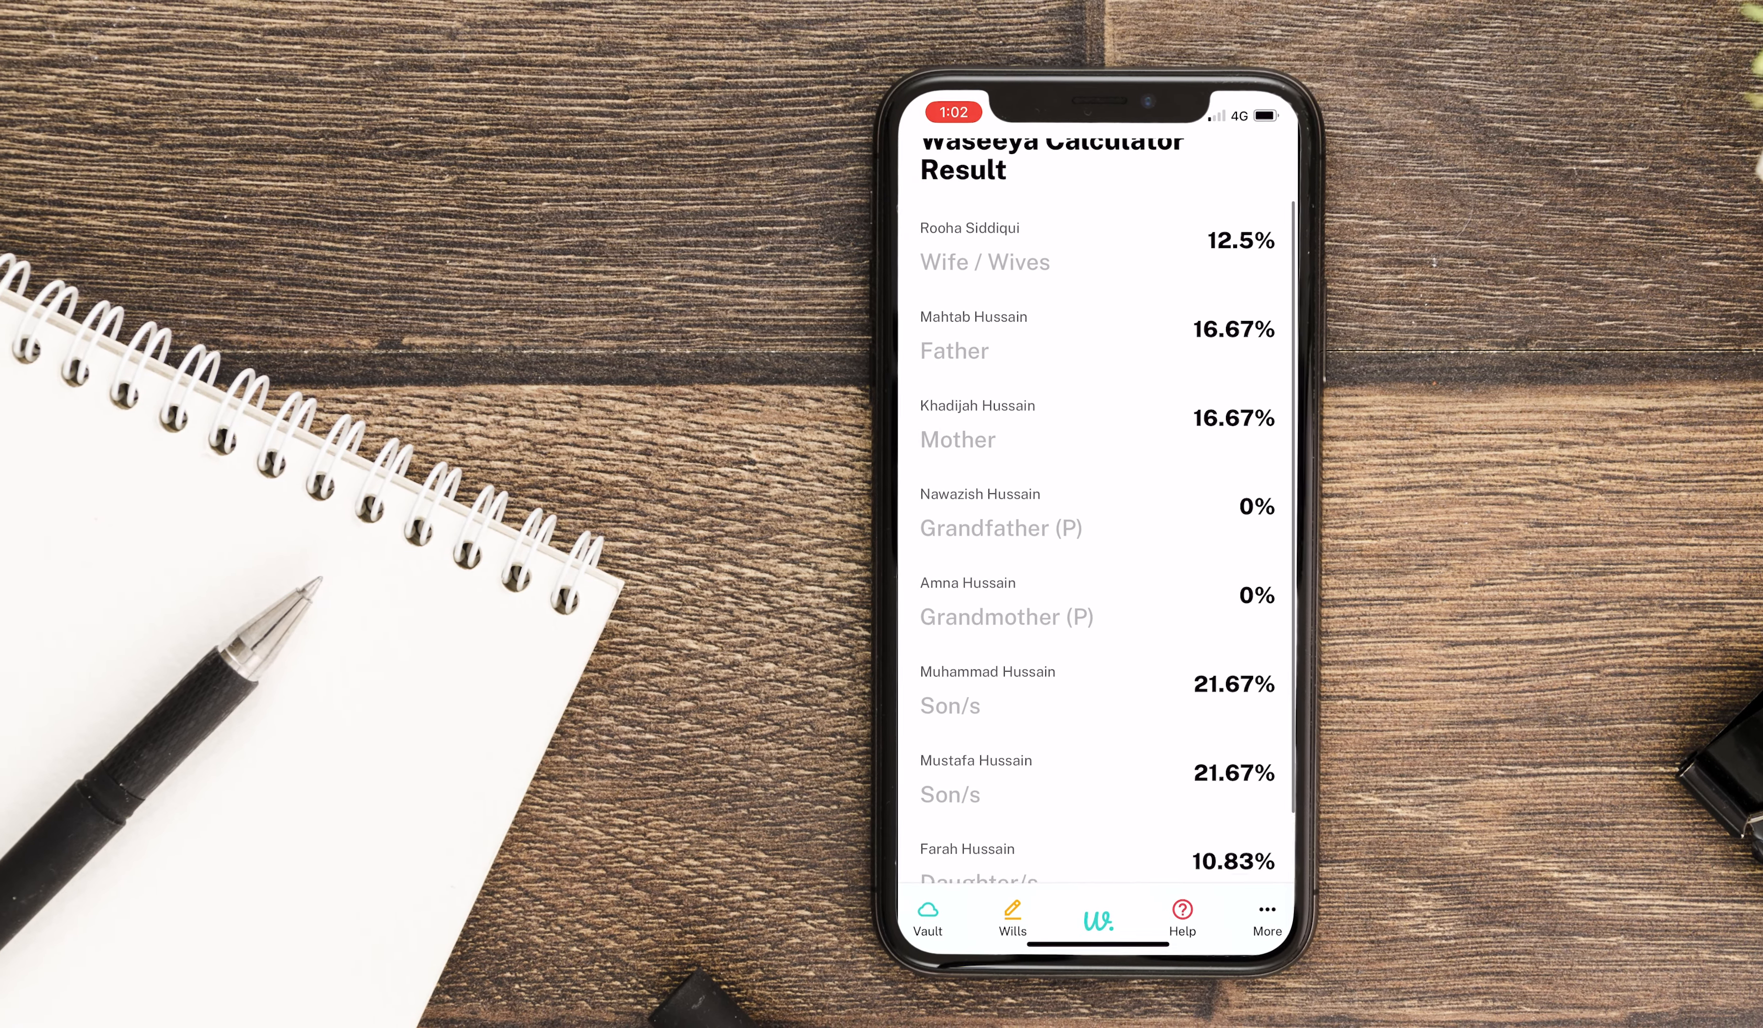
scroll("up", 3)
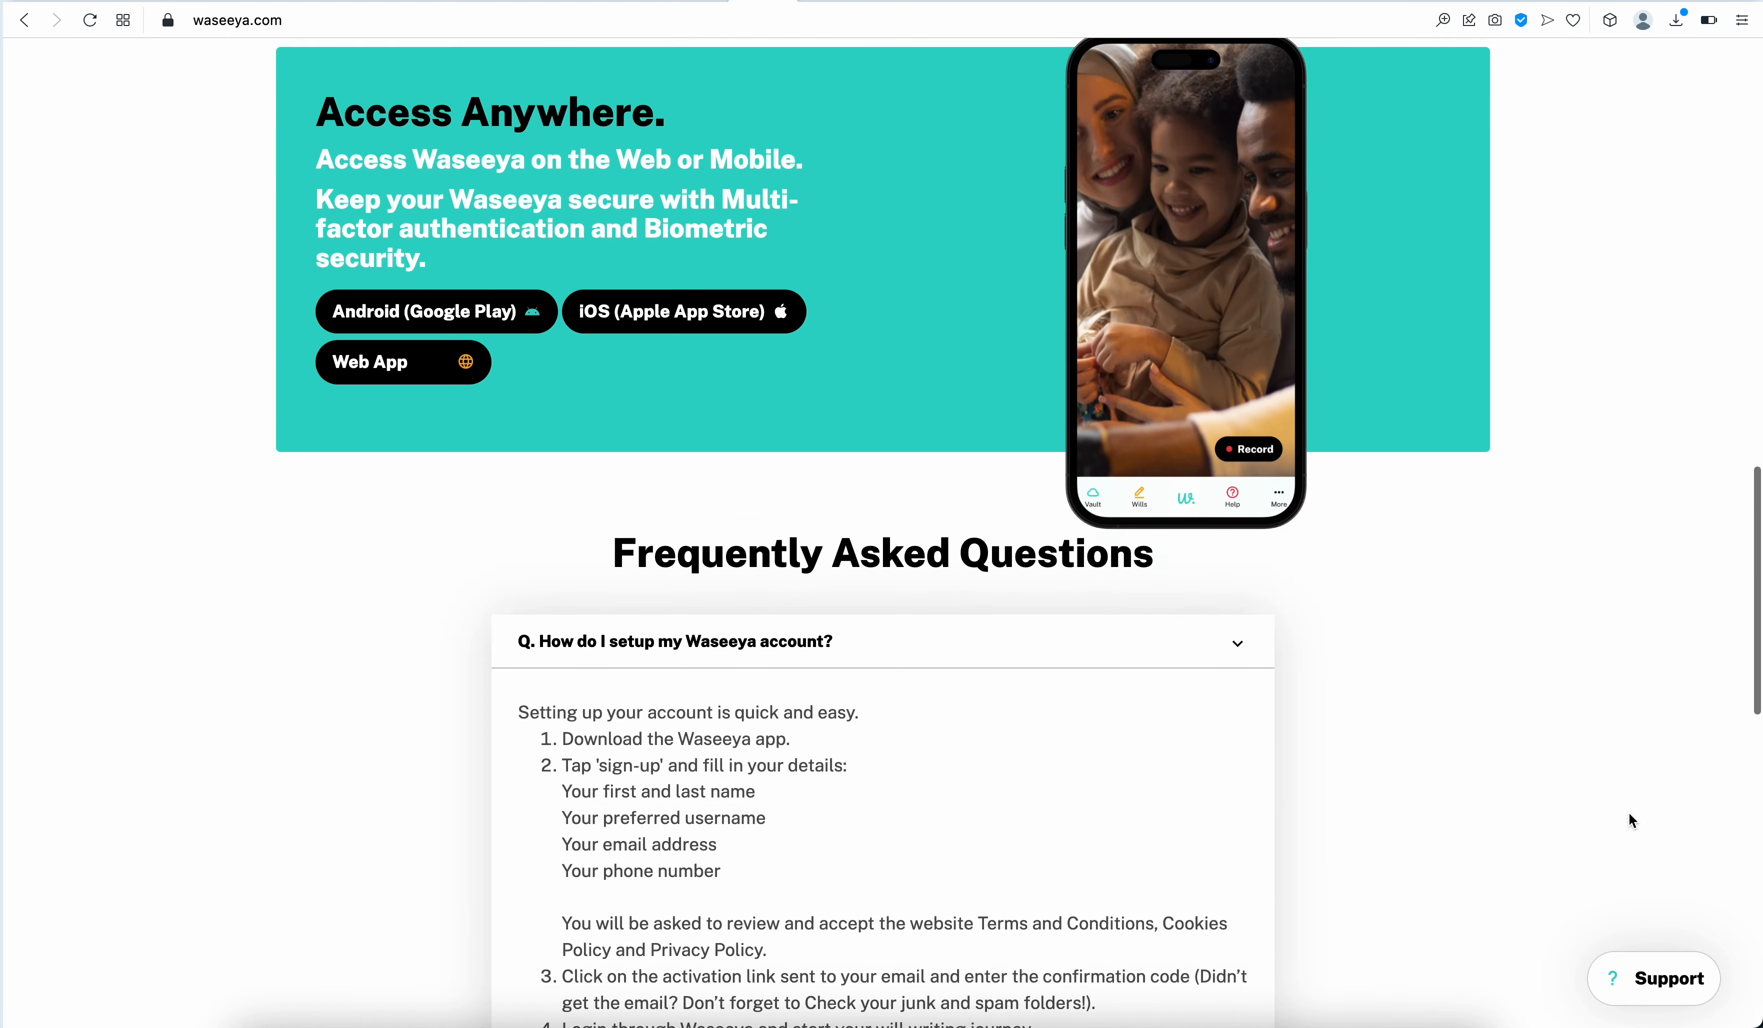
scroll("down", 3)
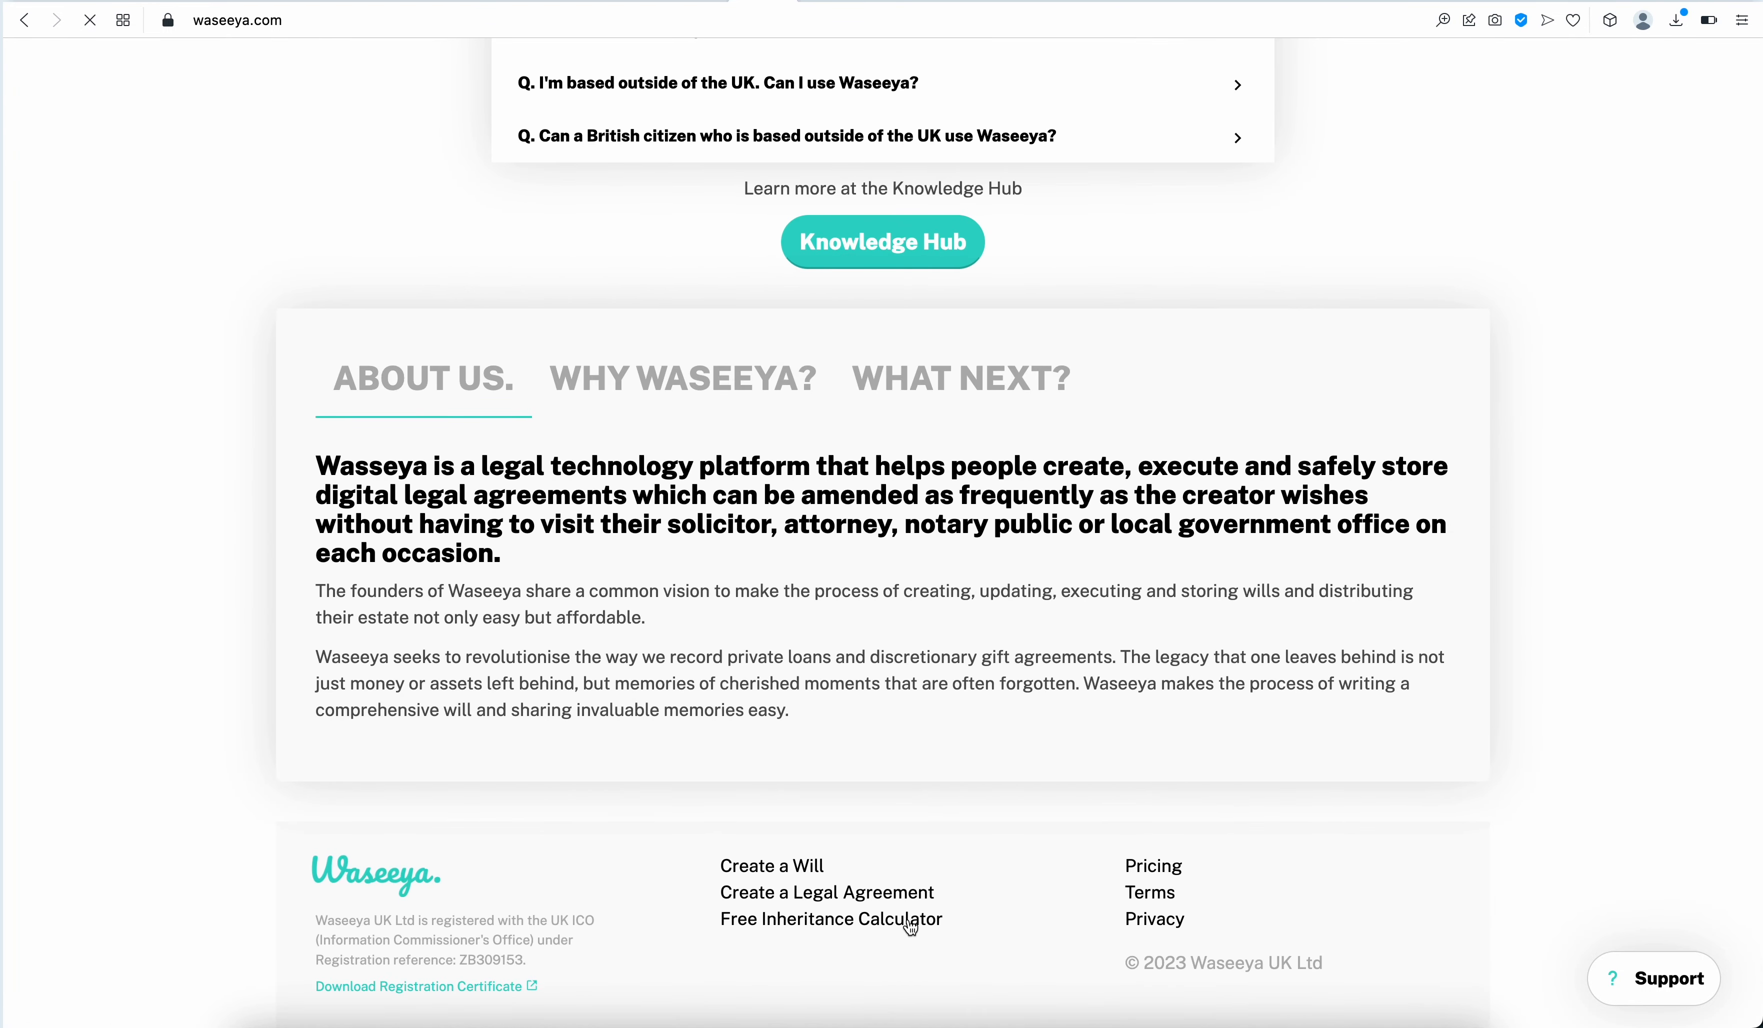
left_click(832, 919)
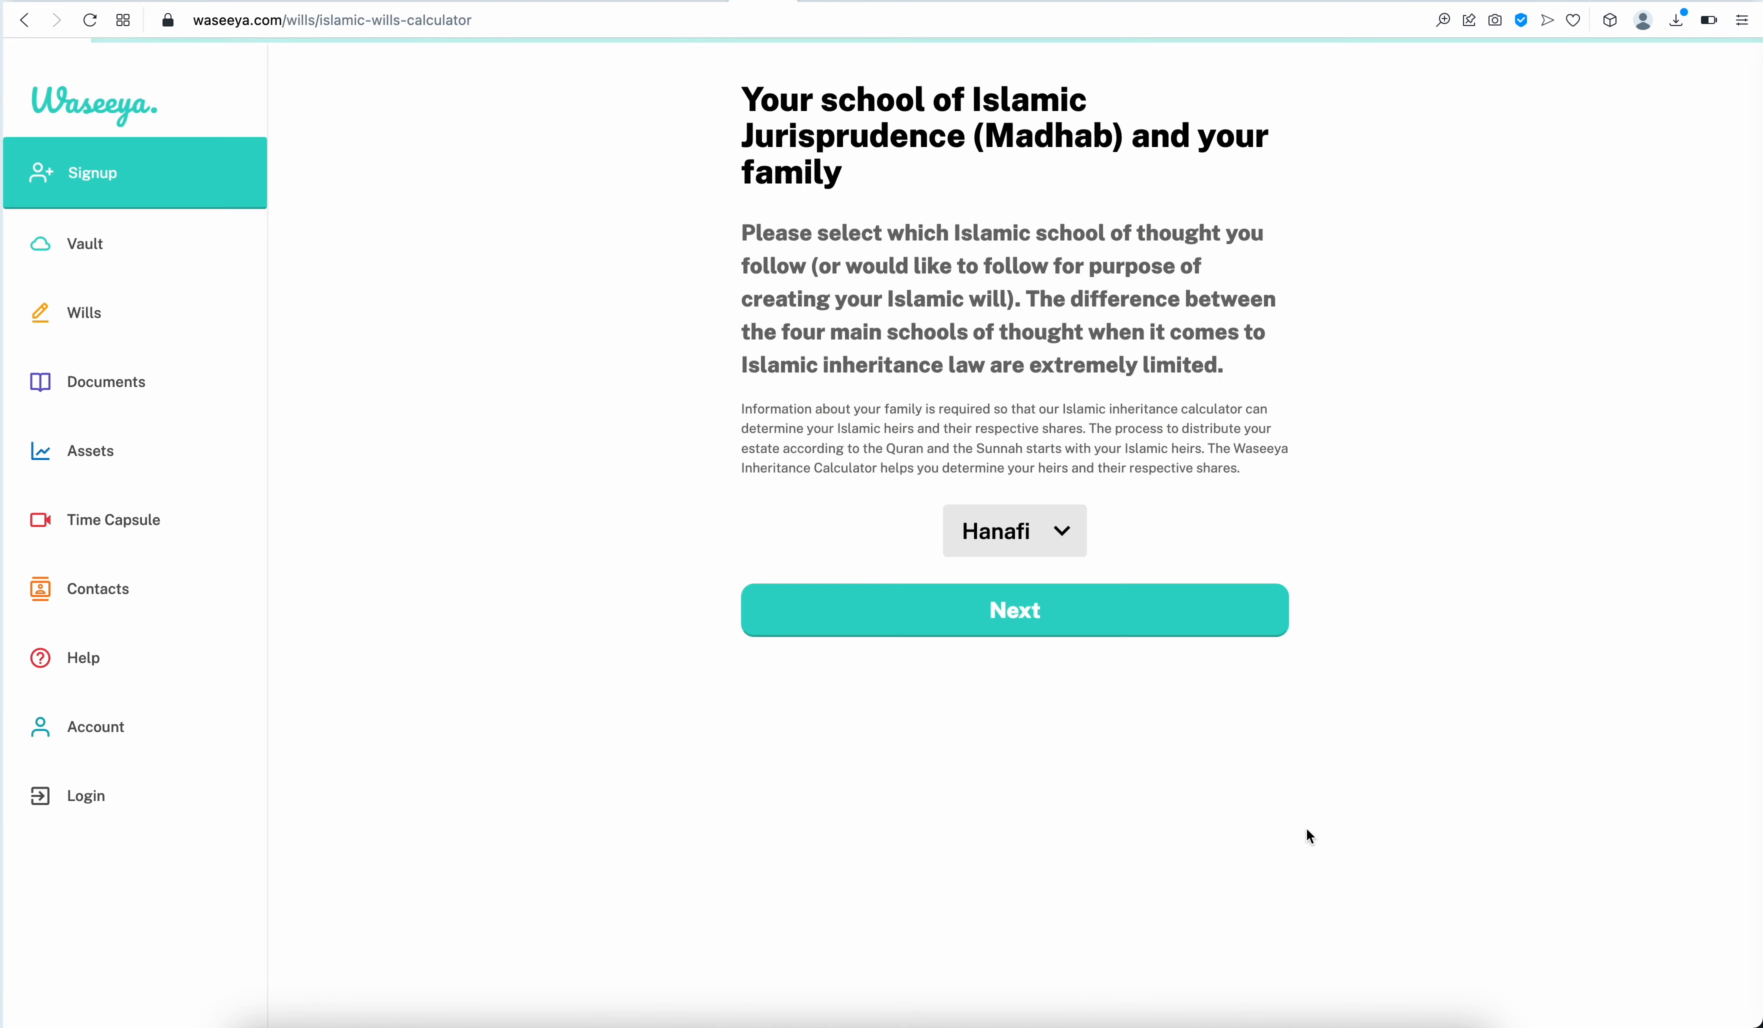
mouse_move(1114, 477)
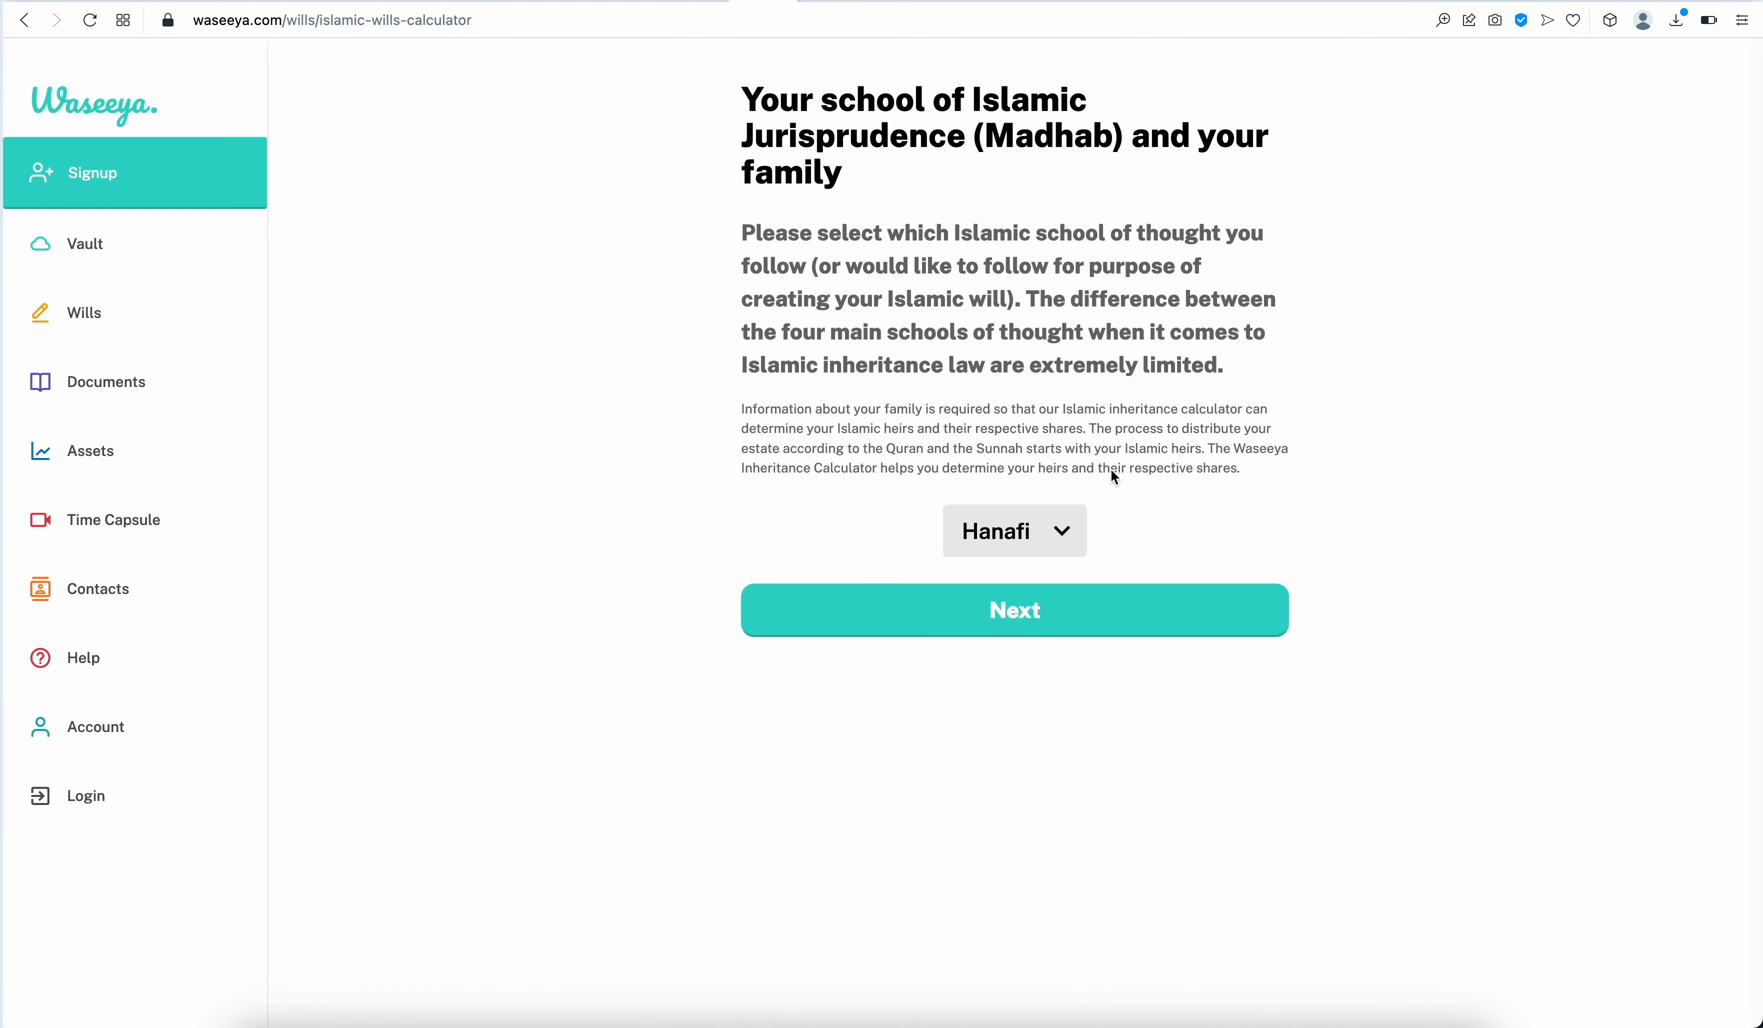
left_click(1014, 611)
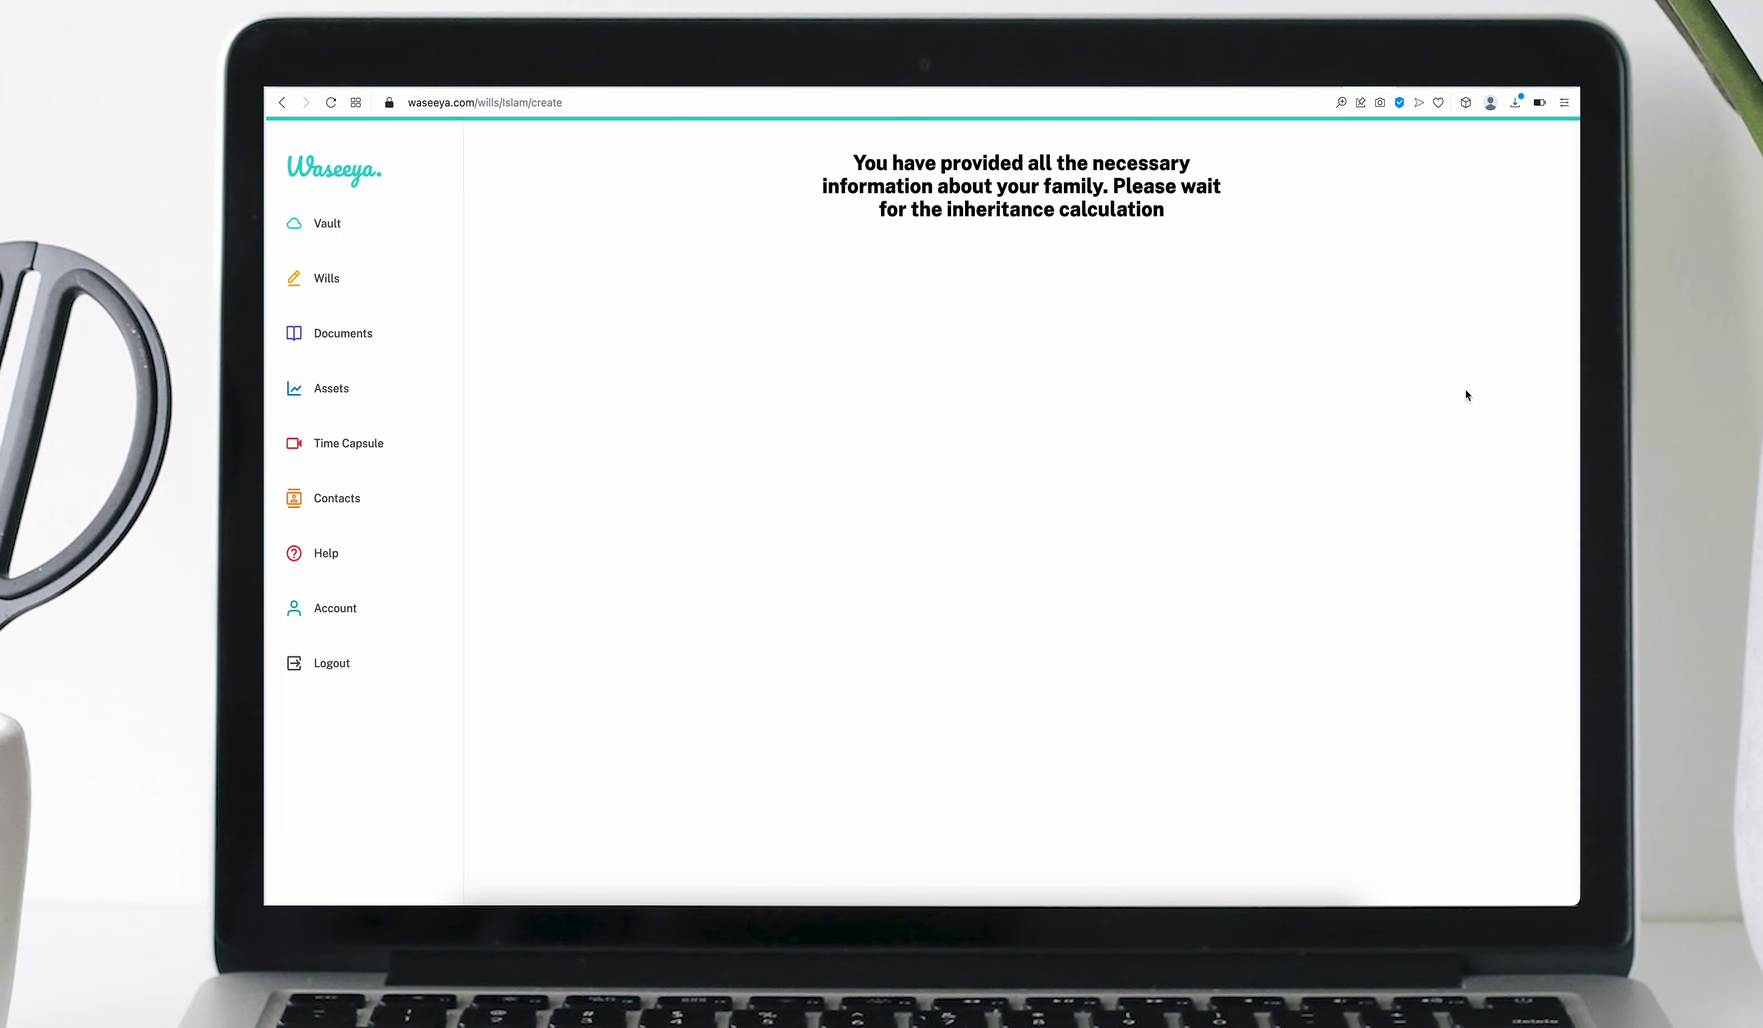